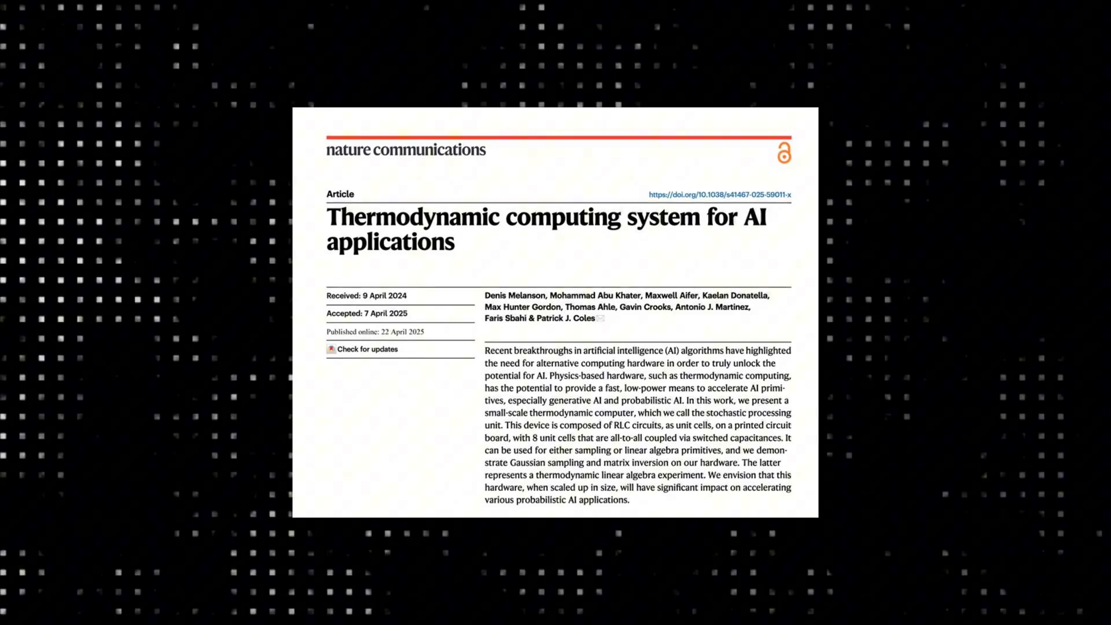
scroll(up, 3)
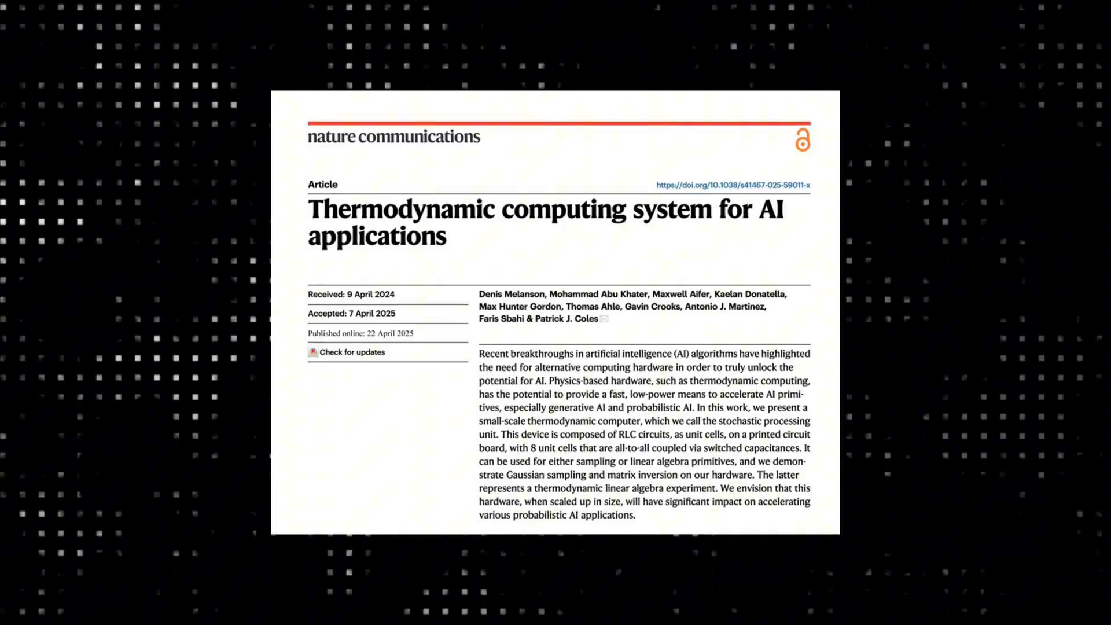
scroll(up, 3)
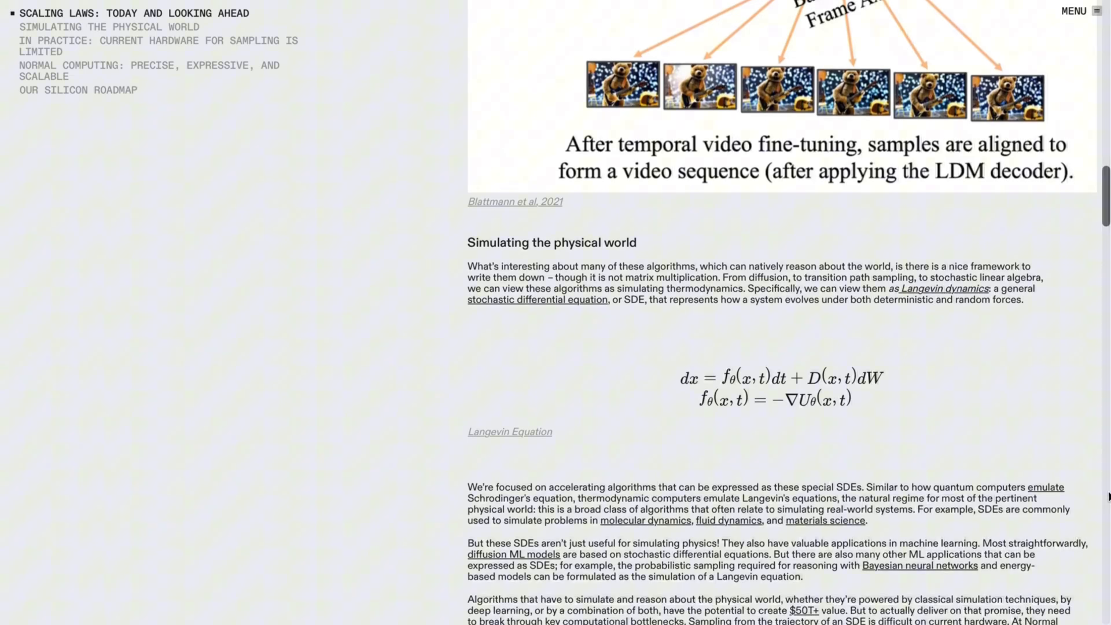
scroll(down, 3)
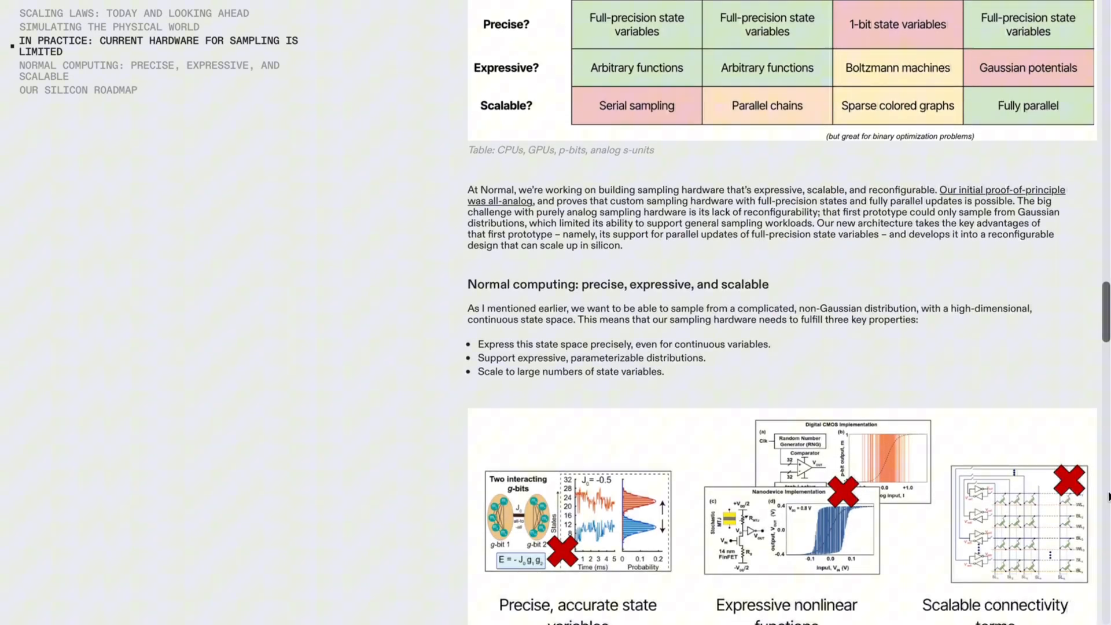
scroll(down, 3)
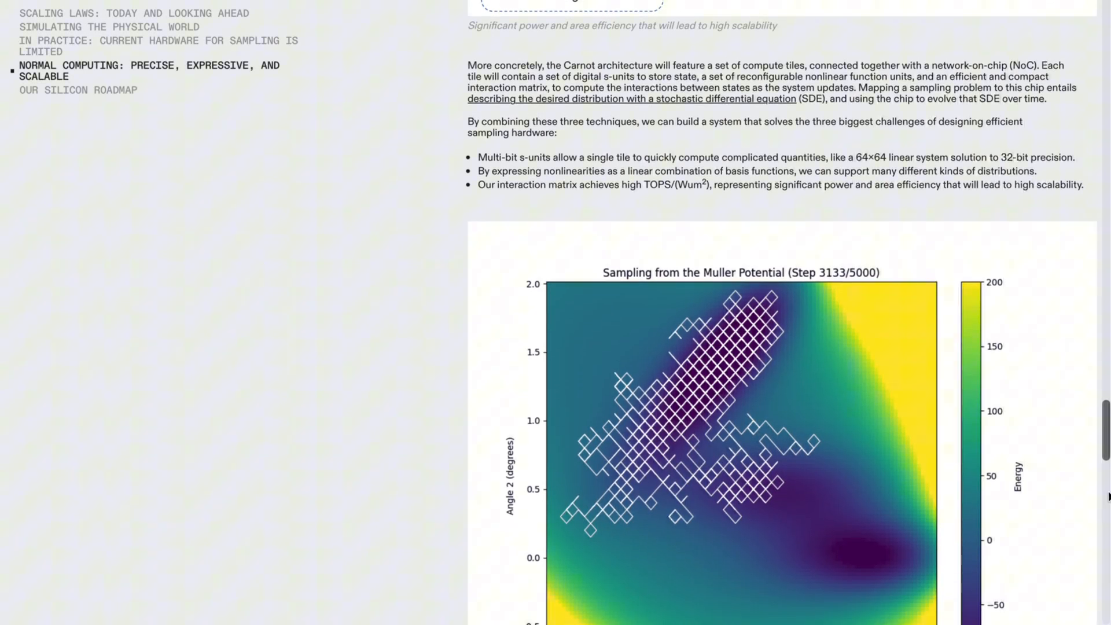
scroll(down, 3)
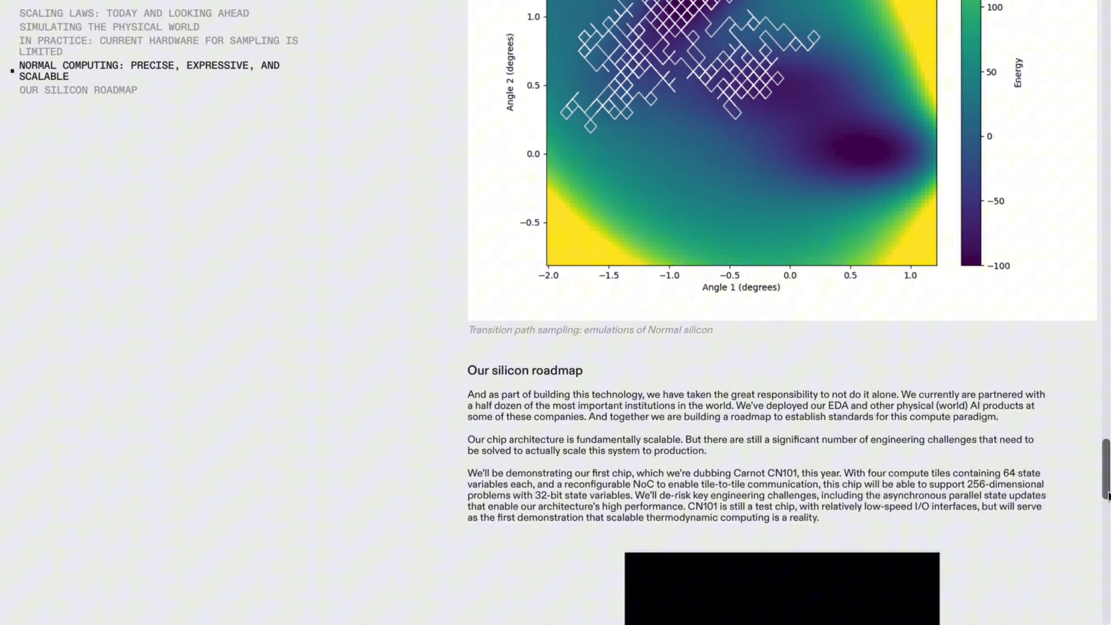
scroll(down, 3)
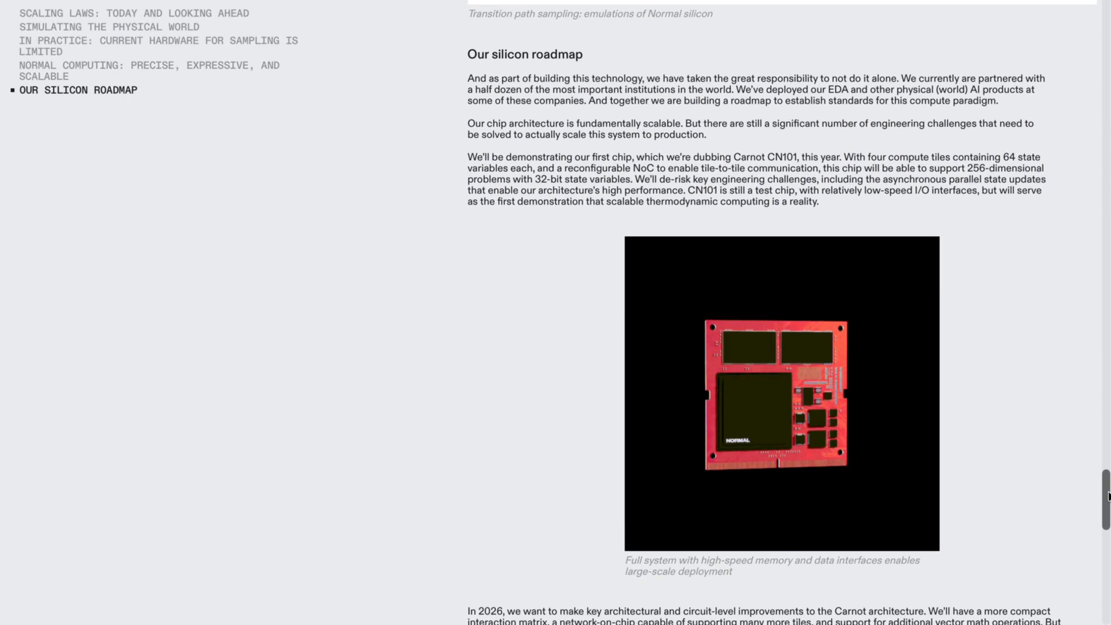